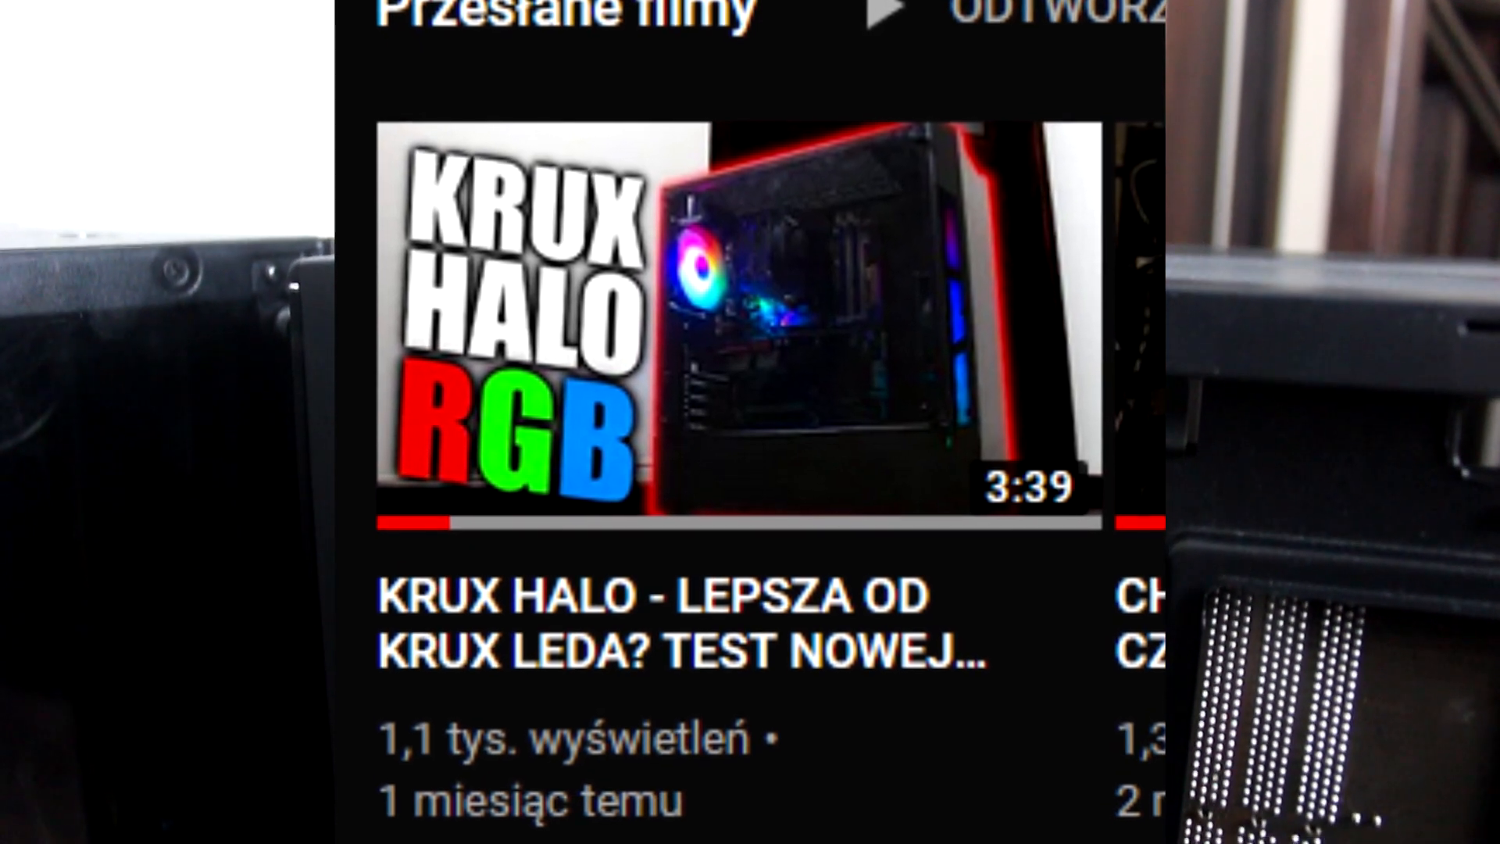
{"action": "left_click", "coordinate": [739, 316]}
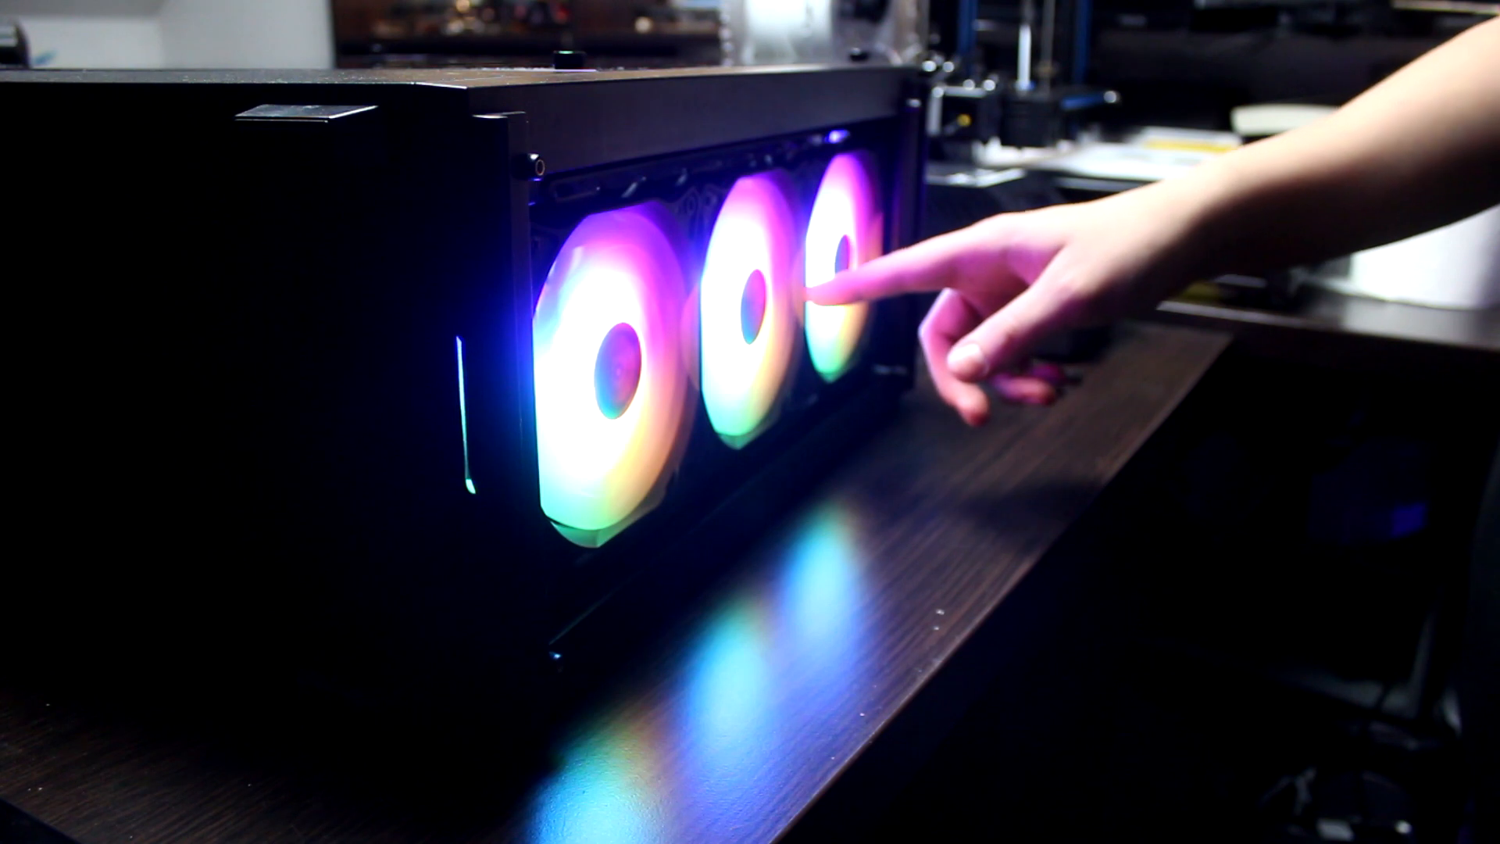